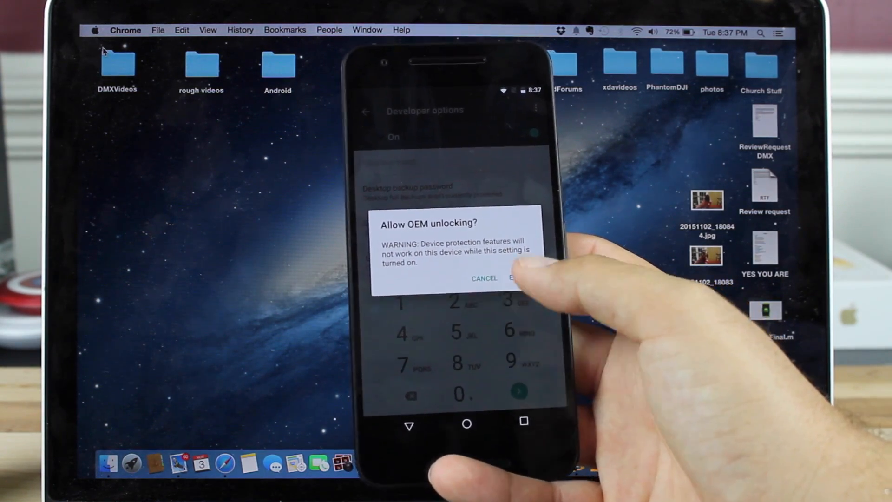
- Accept the 'Allow OEM unlocking?' warning to enable OEM unlocking
{"action": "left_click", "coordinate": [515, 279]}
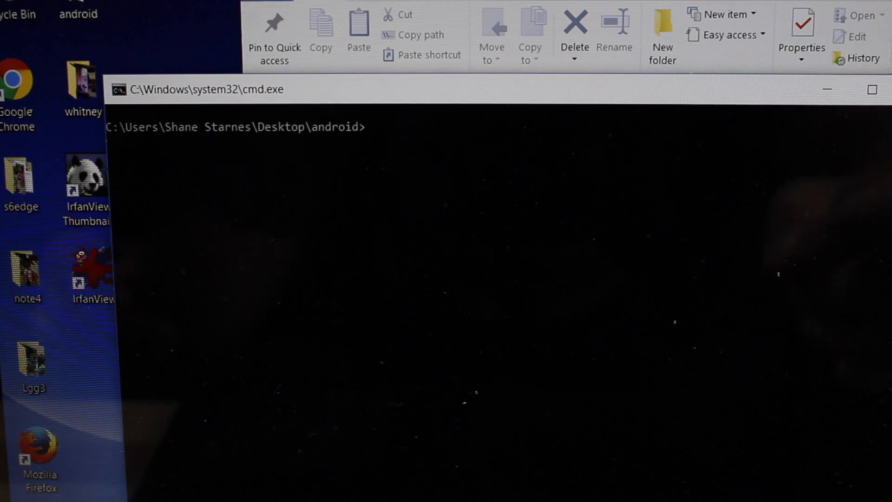
- Run 'fastboot devices' to list the phone, then start typing 'fastboot flashing unlock'
{"action": "type", "text": "fastbi"}
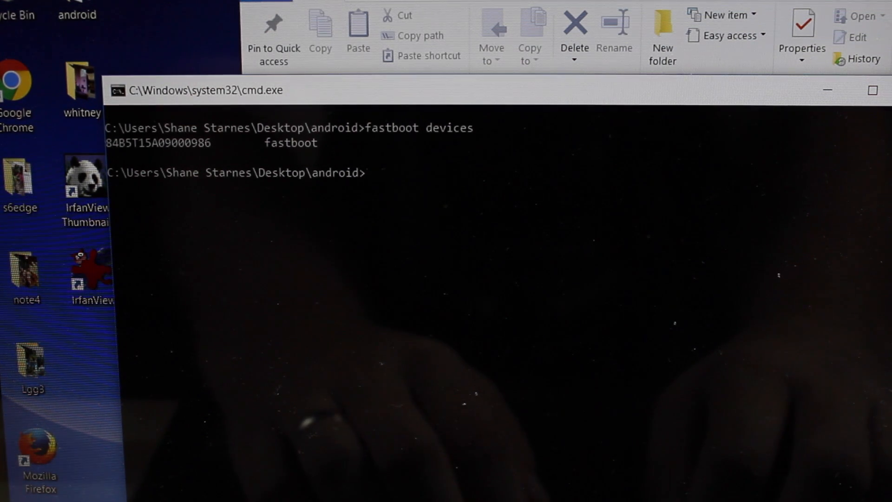
{"action": "type", "text": "fastboot fla"}
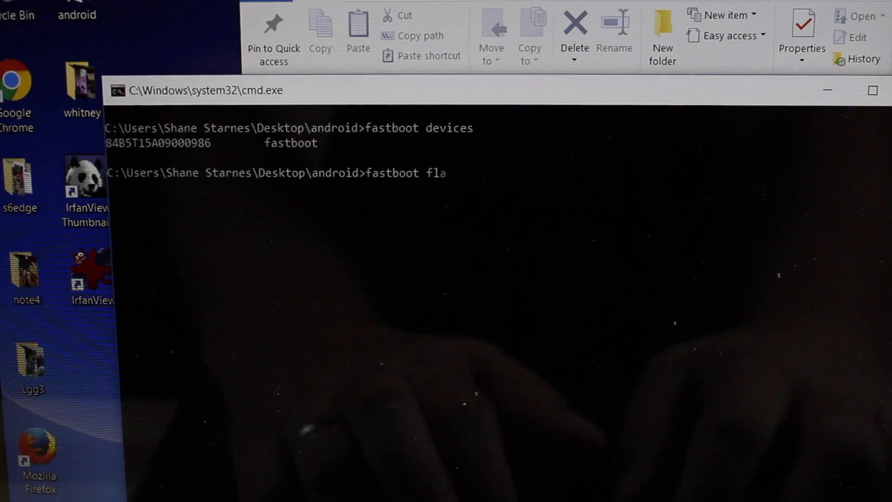